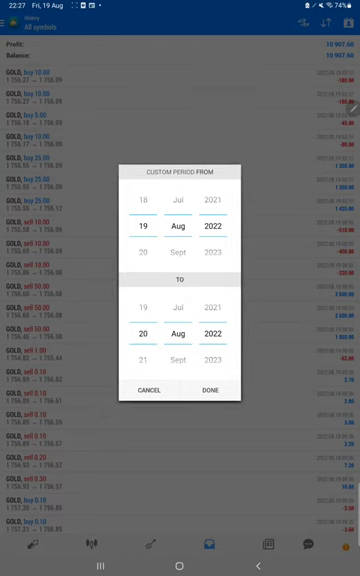
Scroll through the GOLD trades in the custom-period history to see profit, deposit and balance totals.
scroll(down, 3)
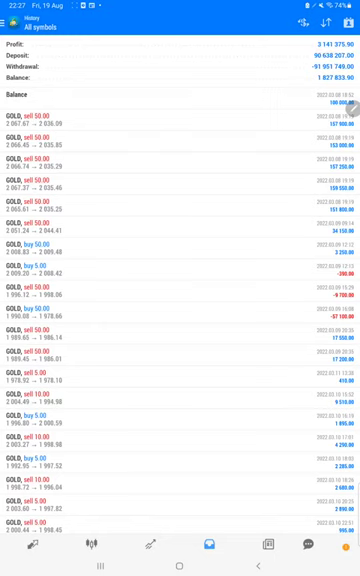
scroll(down, 3)
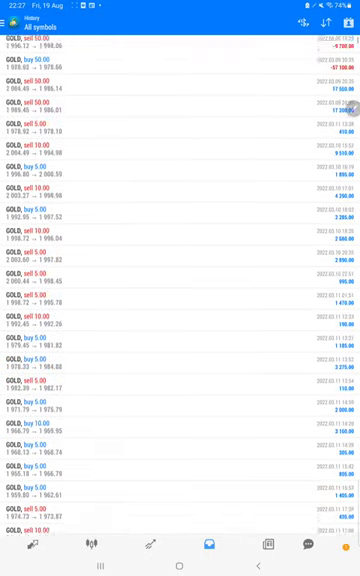
scroll(down, 3)
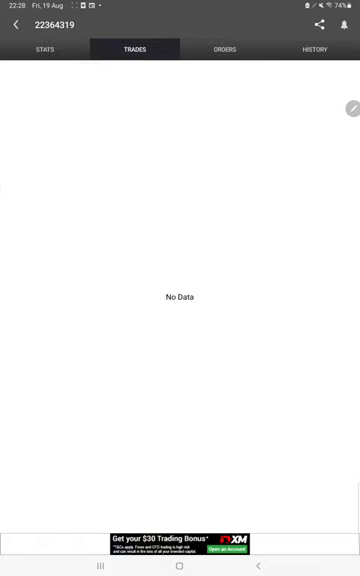
Switch from Orders to the History tab and scroll through closed GOLD long and short trades.
click(234, 50)
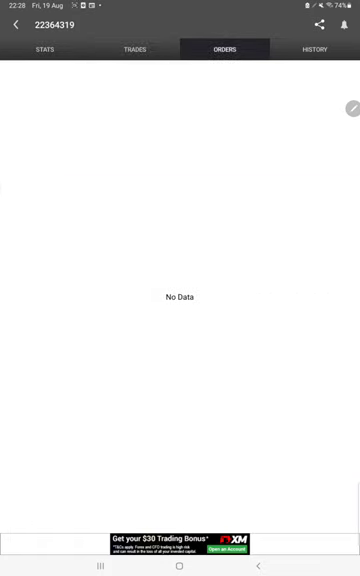
click(322, 50)
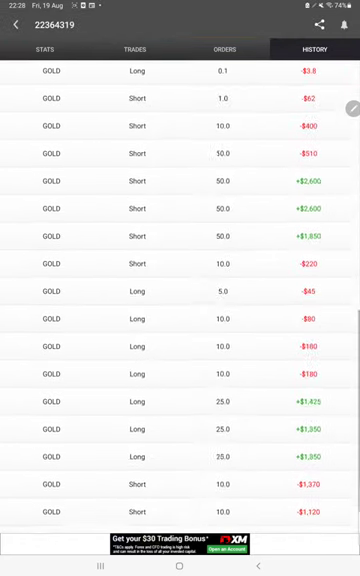
scroll(down, 3)
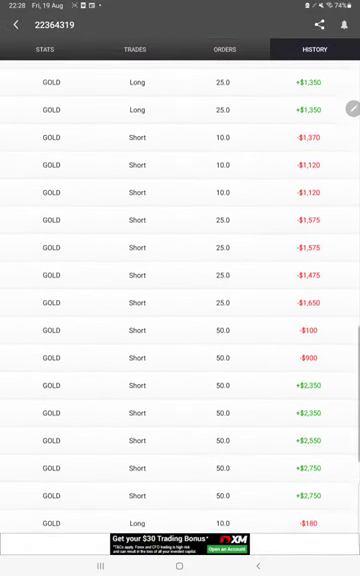
scroll(up, 3)
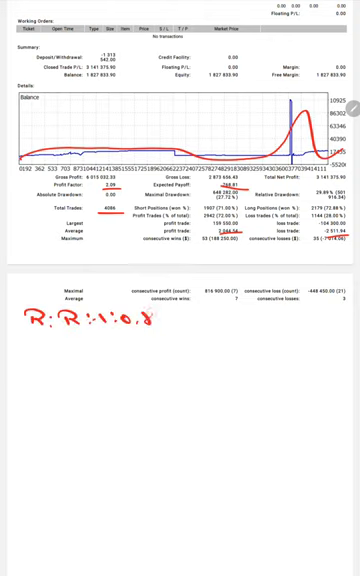
Annotate the statement with breakeven about 55% and accuracy about 72%.
text(B.S)
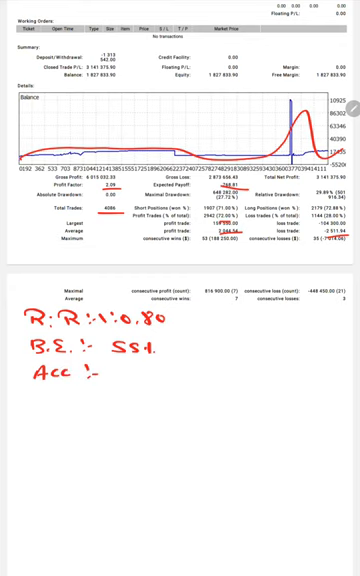
text(721.)
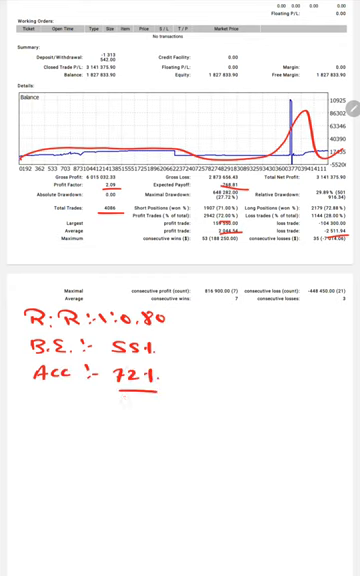